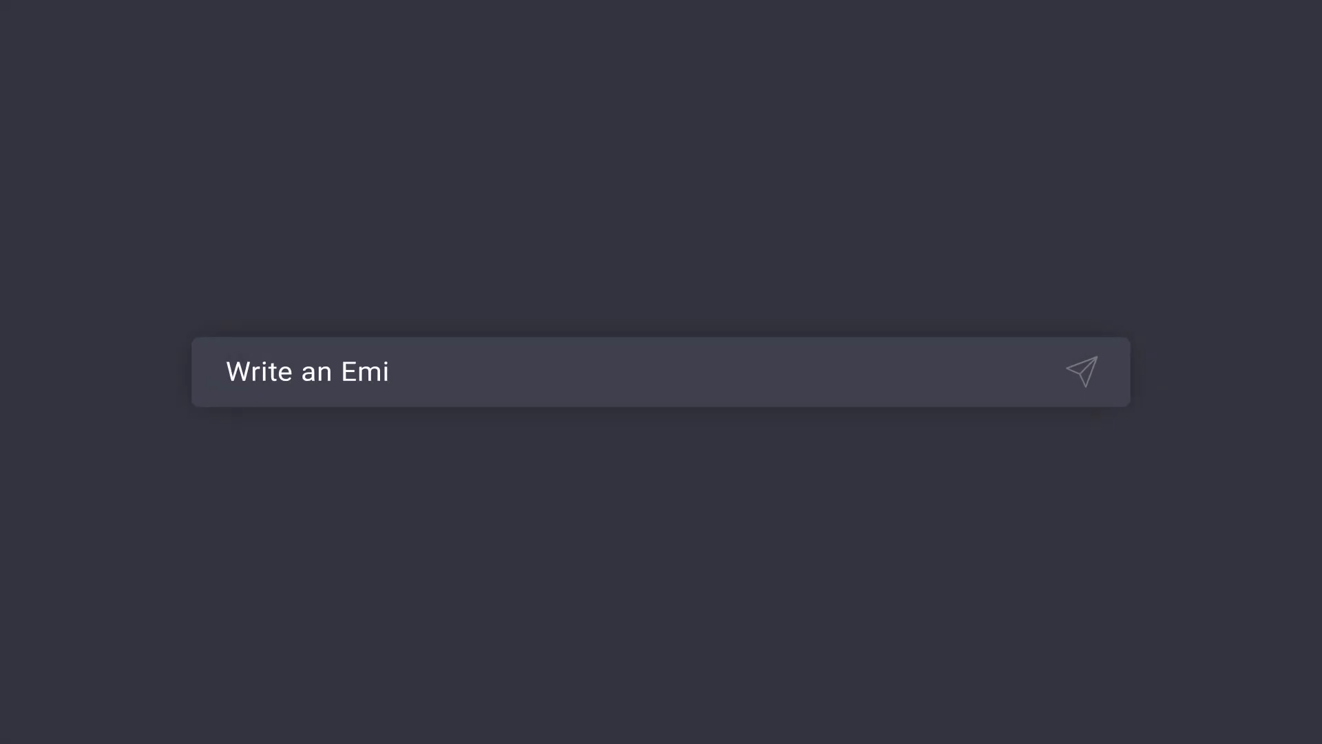
- Enter a text prompt describing the TRANSCENDENCE video to generate
{"action": "left_click", "coordinate": [1082, 371]}
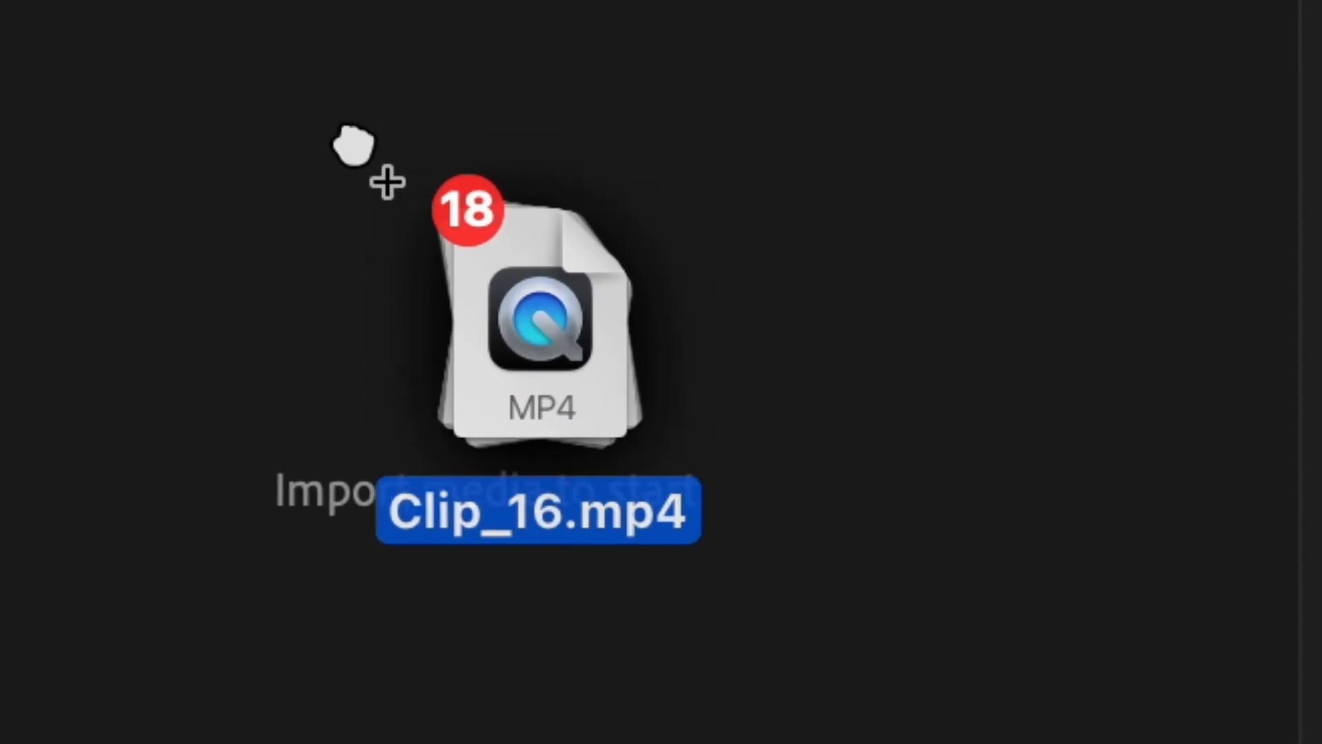
- Import the eighteen MP4 clips into the empty project as media
{"action": "left_click", "coordinate": [1054, 85]}
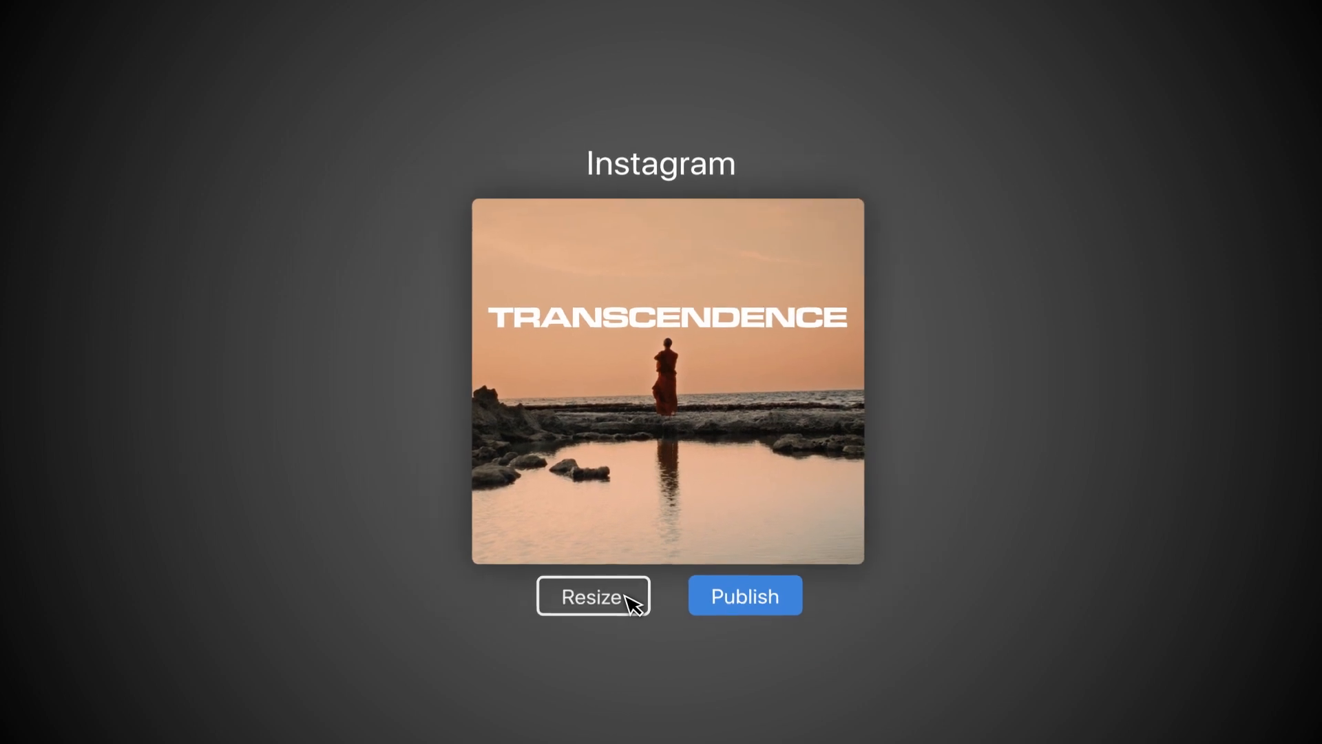
- Resize the square Instagram video into a widescreen YouTube version ready to publish
{"action": "left_click", "coordinate": [593, 595]}
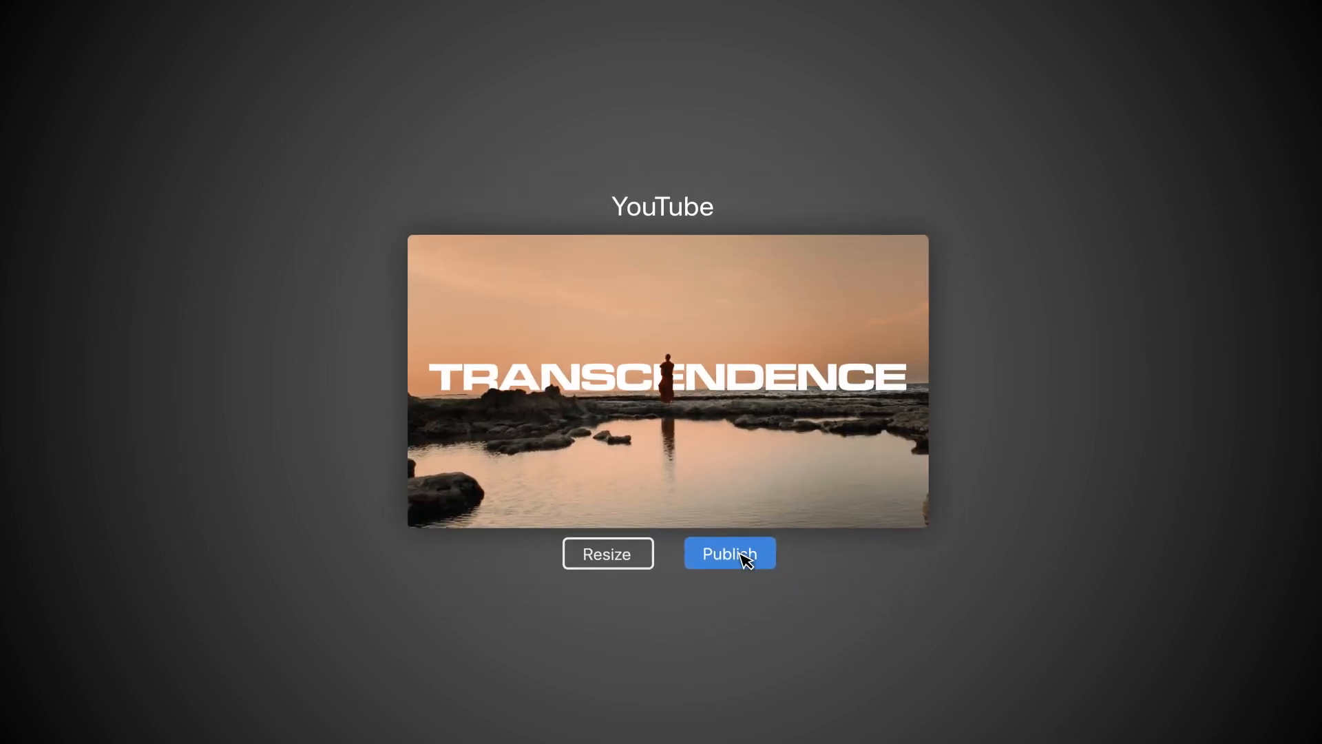